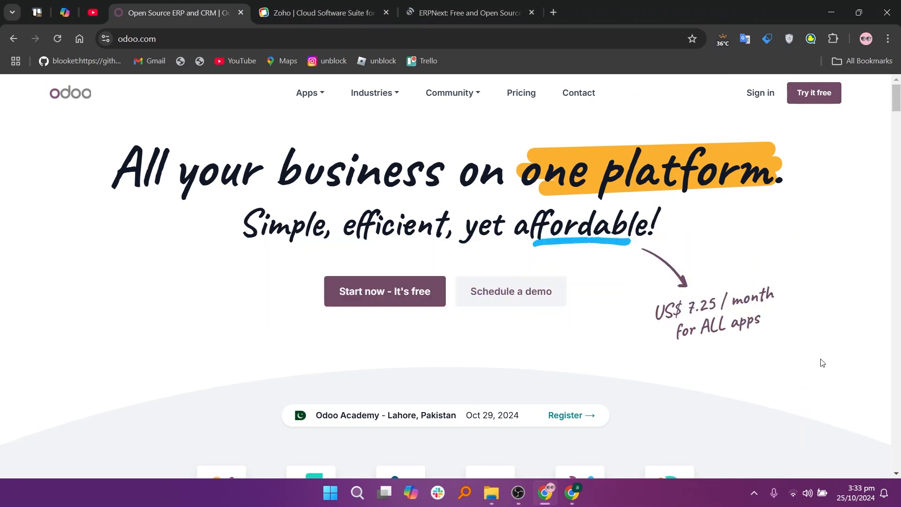
Browse down through the Odoo homepage feature sections and back up toward the top.
{"action": "scroll", "scroll_direction": "down", "scroll_amount": 3}
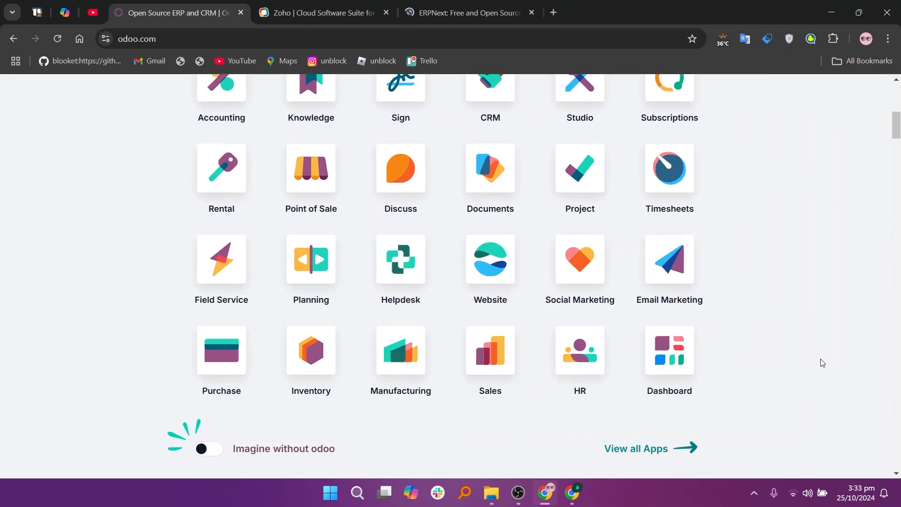
{"action": "scroll", "scroll_direction": "up", "scroll_amount": 3}
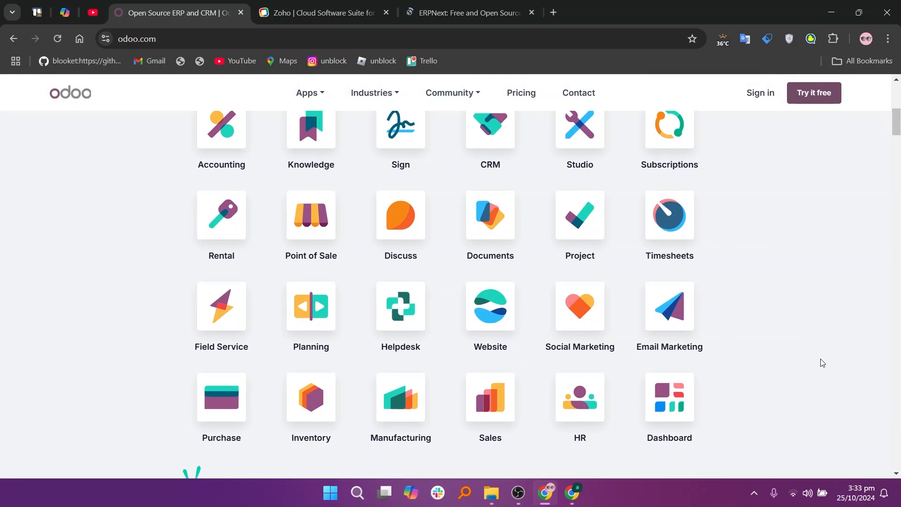
{"action": "scroll", "scroll_direction": "down", "scroll_amount": 3}
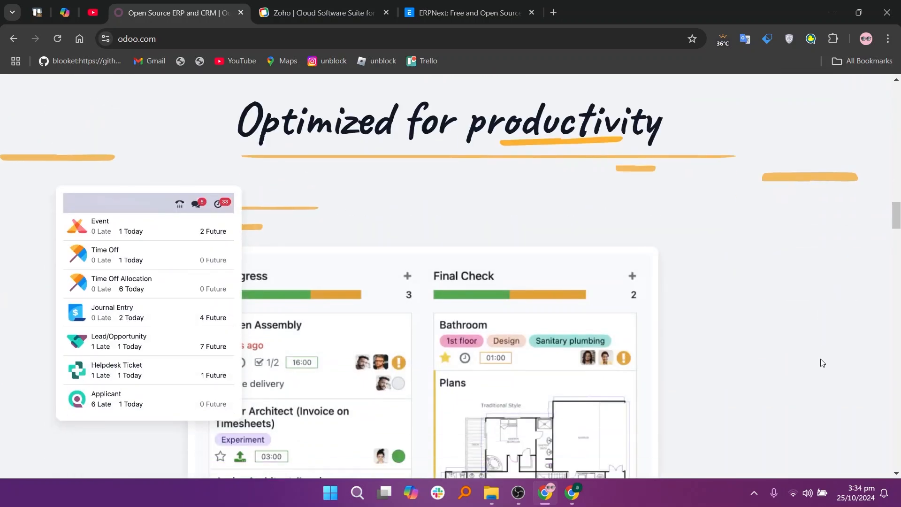
{"action": "scroll", "scroll_direction": "down", "scroll_amount": 3}
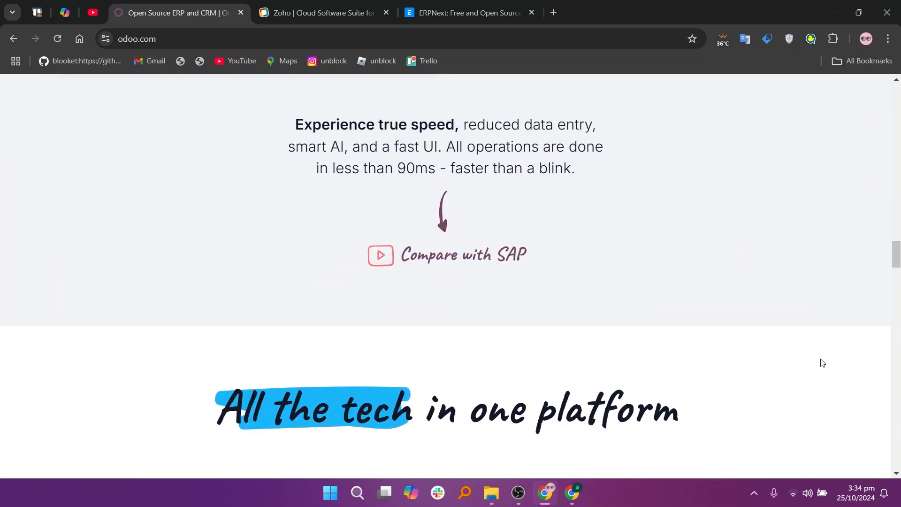
{"action": "scroll", "scroll_direction": "down", "scroll_amount": 3}
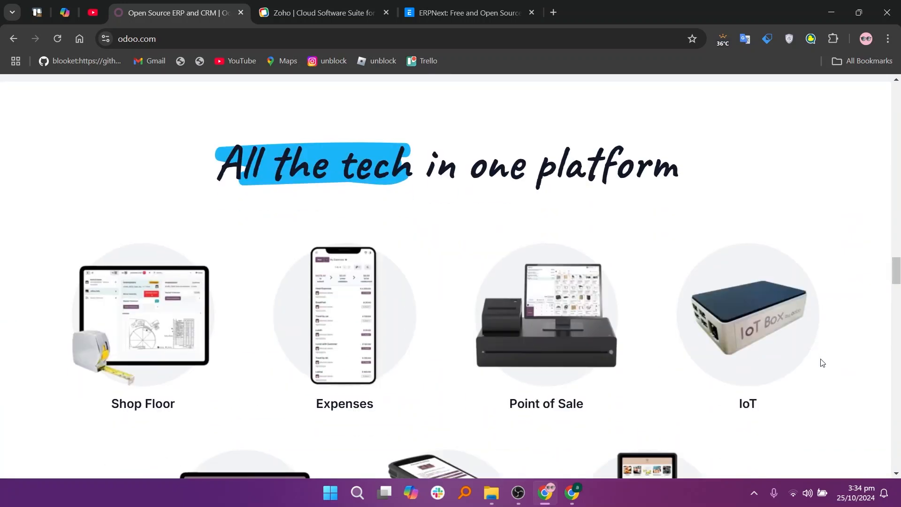
{"action": "scroll", "scroll_direction": "down", "scroll_amount": 3}
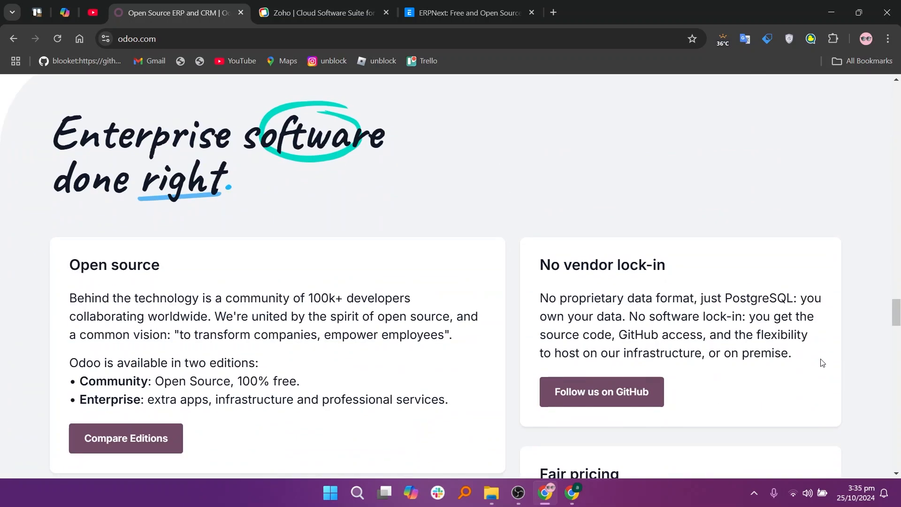
{"action": "scroll", "scroll_direction": "down", "scroll_amount": 3}
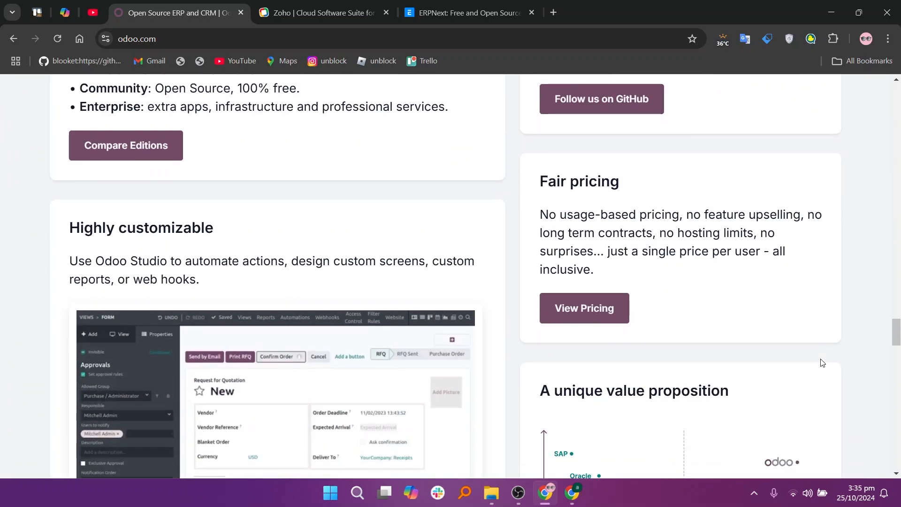
{"action": "scroll", "scroll_direction": "down", "scroll_amount": 3}
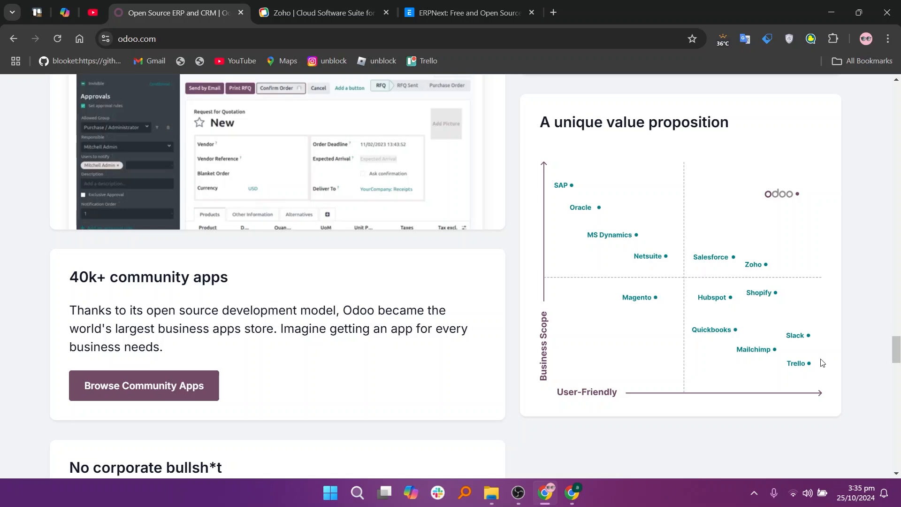
{"action": "scroll", "scroll_direction": "up", "scroll_amount": 3}
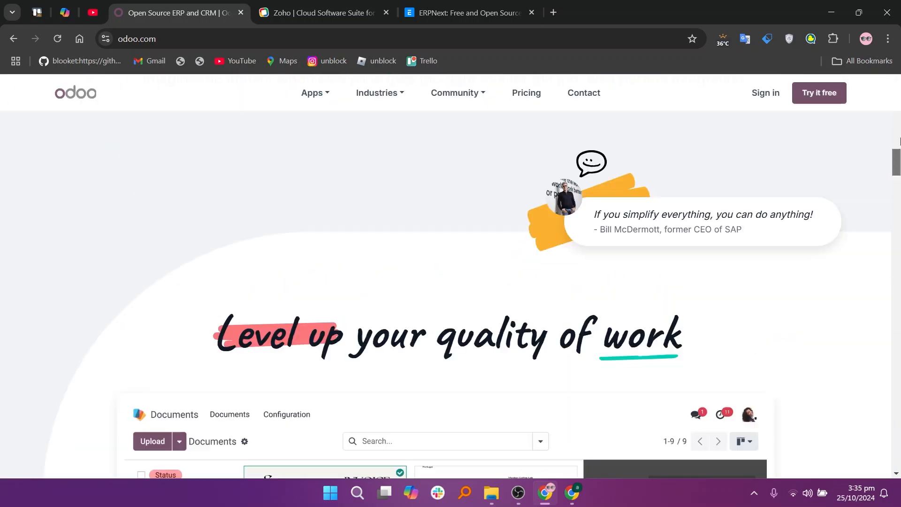
Bring up the Odoo pricing page and toggle the plans between yearly and monthly billing.
{"action": "left_click", "coordinate": [526, 93]}
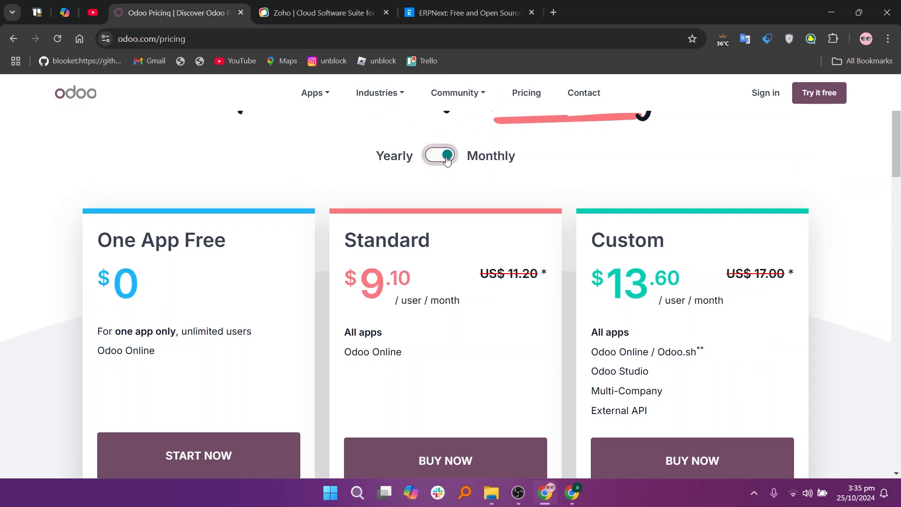
{"action": "left_click", "coordinate": [322, 13]}
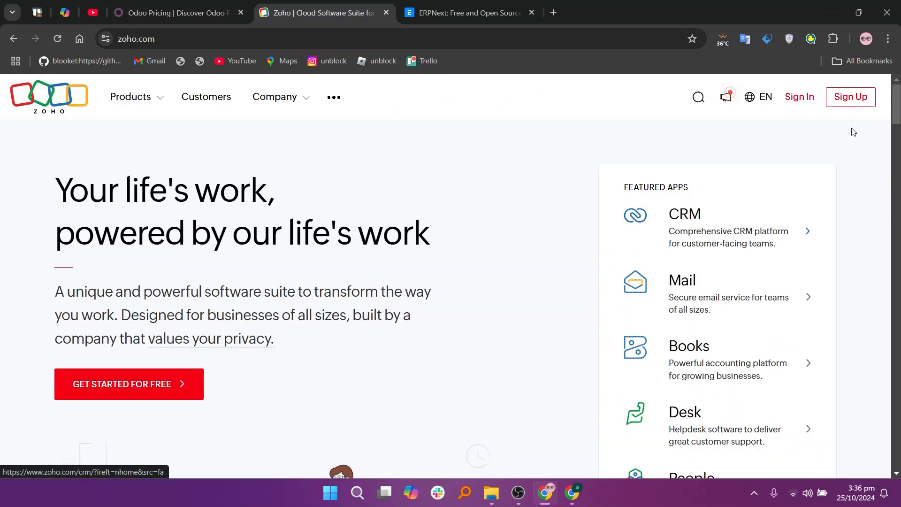
Read the Zoho company values section down to the footer, then switch to the ERPNext homepage.
{"action": "scroll", "scroll_direction": "down", "scroll_amount": 3}
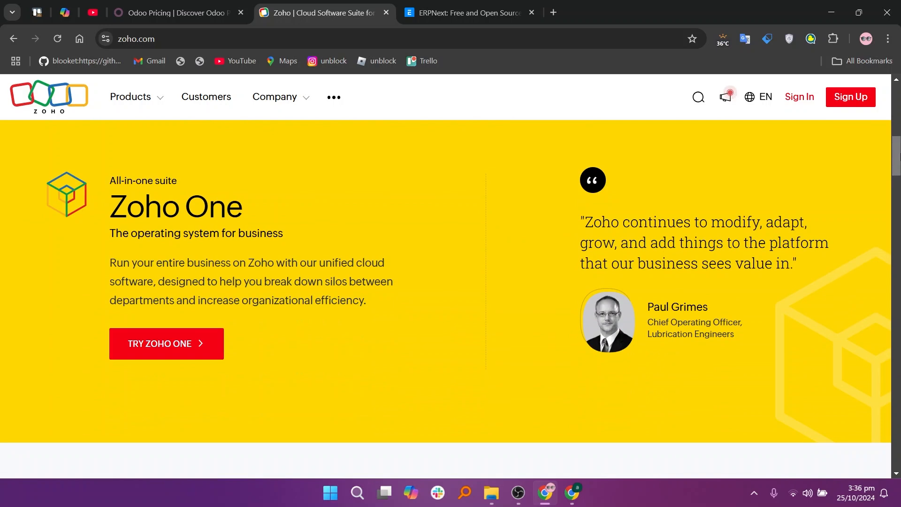
{"action": "scroll", "scroll_direction": "down", "scroll_amount": 3}
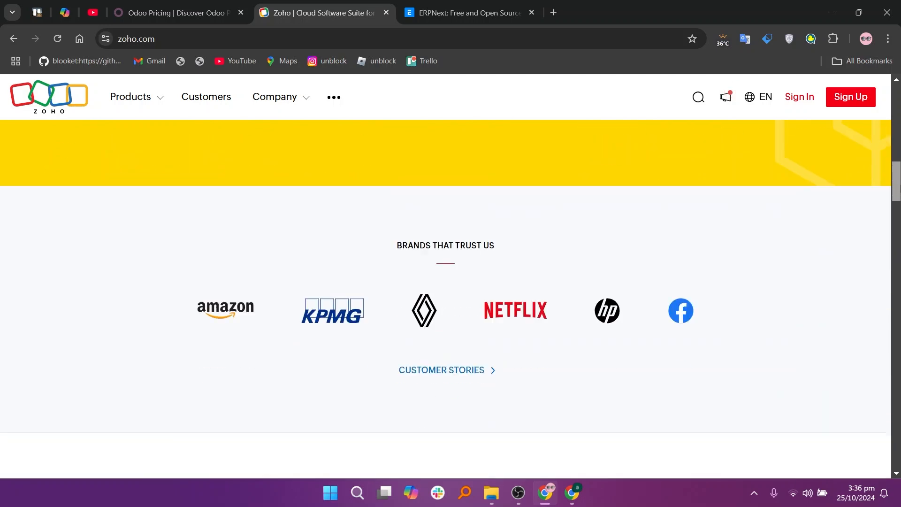
{"action": "scroll", "scroll_direction": "down", "scroll_amount": 3}
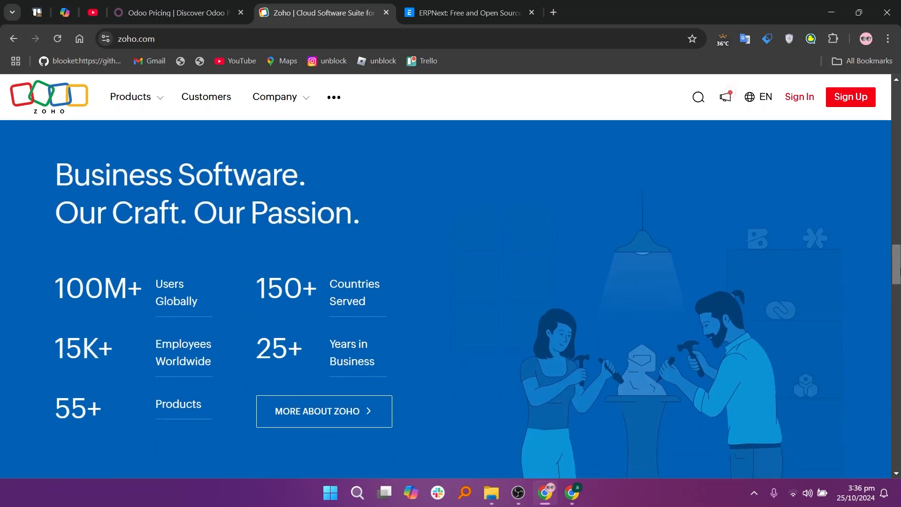
{"action": "scroll", "scroll_direction": "down", "scroll_amount": 3}
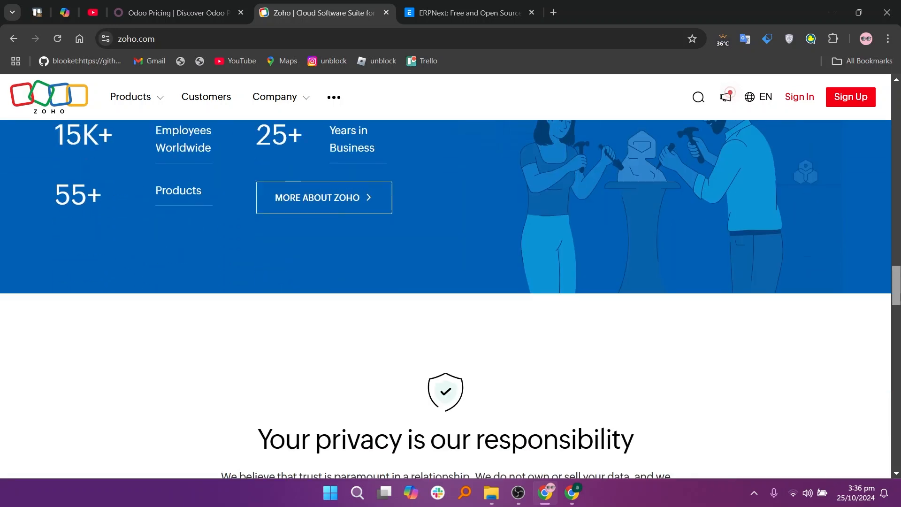
{"action": "scroll", "scroll_direction": "down", "scroll_amount": 3}
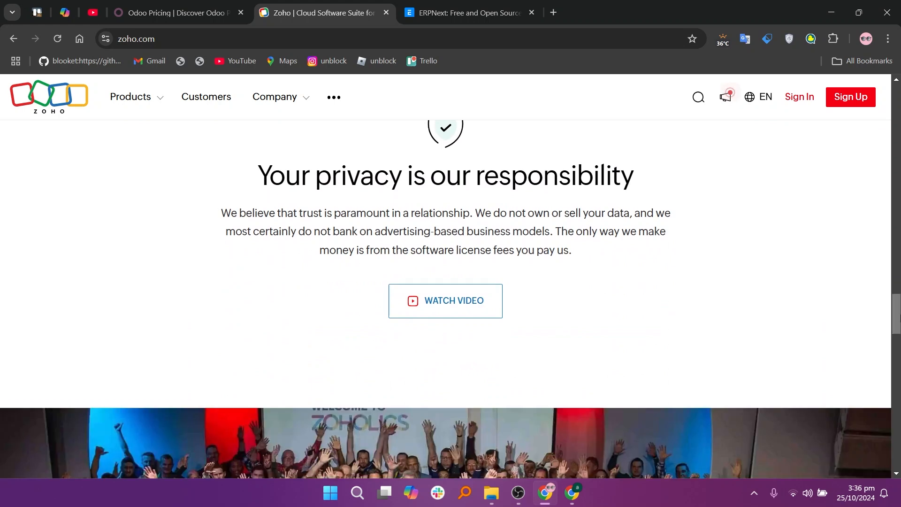
{"action": "scroll", "scroll_direction": "down", "scroll_amount": 3}
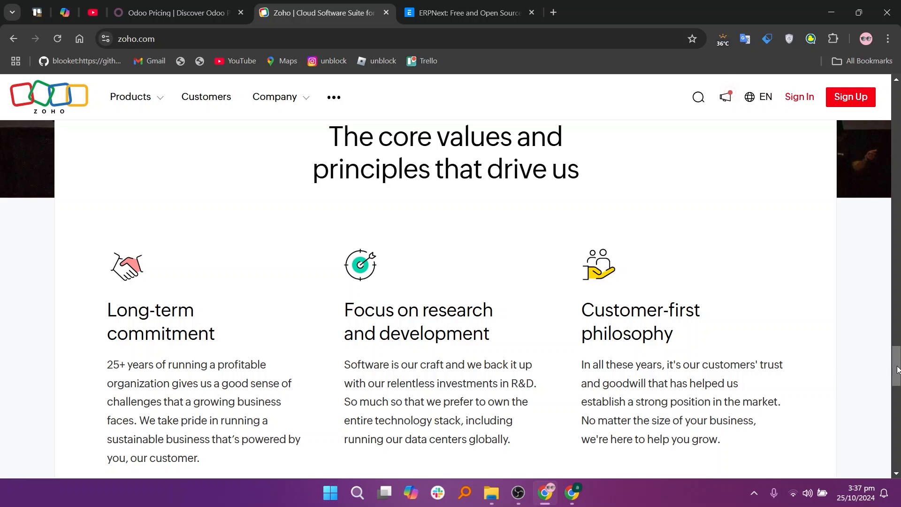
{"action": "scroll", "scroll_direction": "down", "scroll_amount": 3}
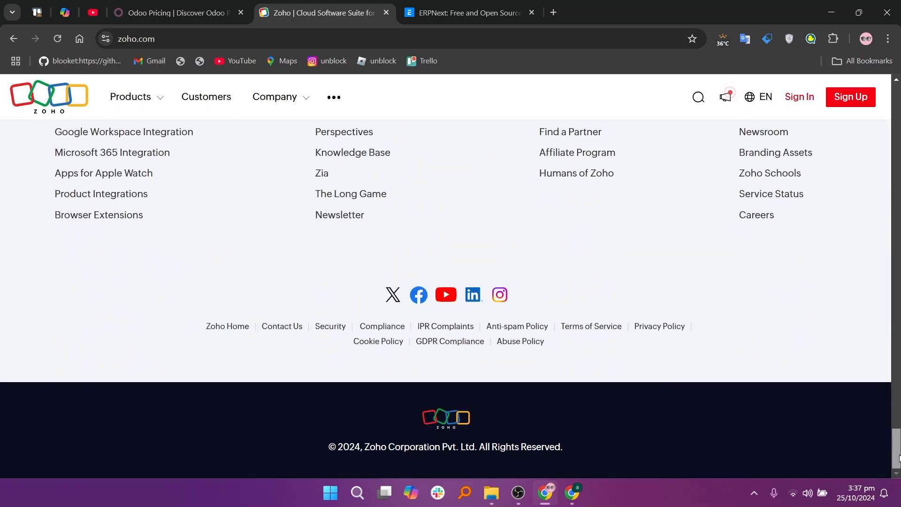
{"action": "left_click", "coordinate": [466, 12]}
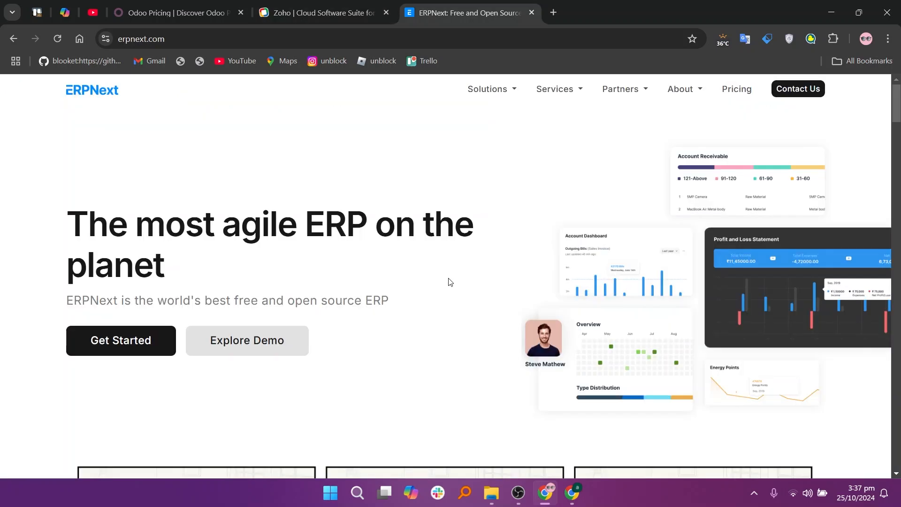
Scroll past the ERPNext comic strip and preview the Point of sale, User Management and Projects screens.
{"action": "scroll", "scroll_direction": "down", "scroll_amount": 3}
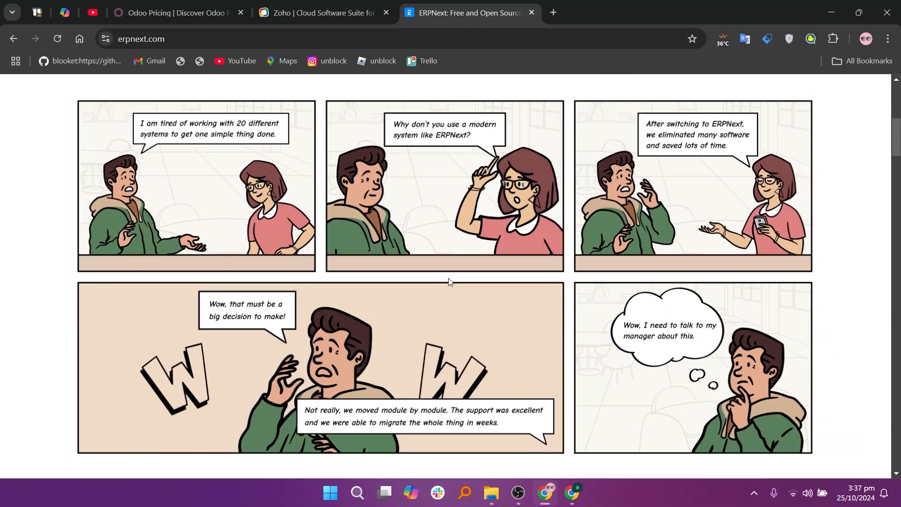
{"action": "scroll", "scroll_direction": "down", "scroll_amount": 3}
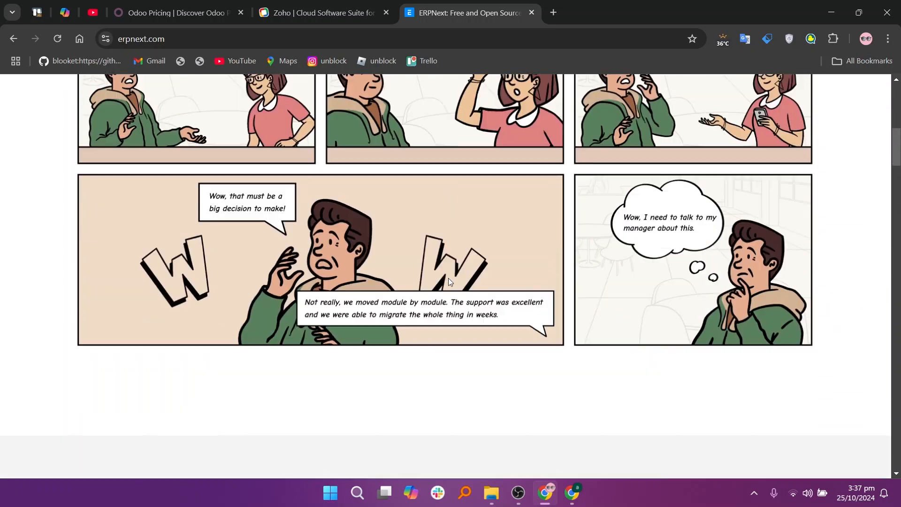
{"action": "scroll", "scroll_direction": "up", "scroll_amount": 3}
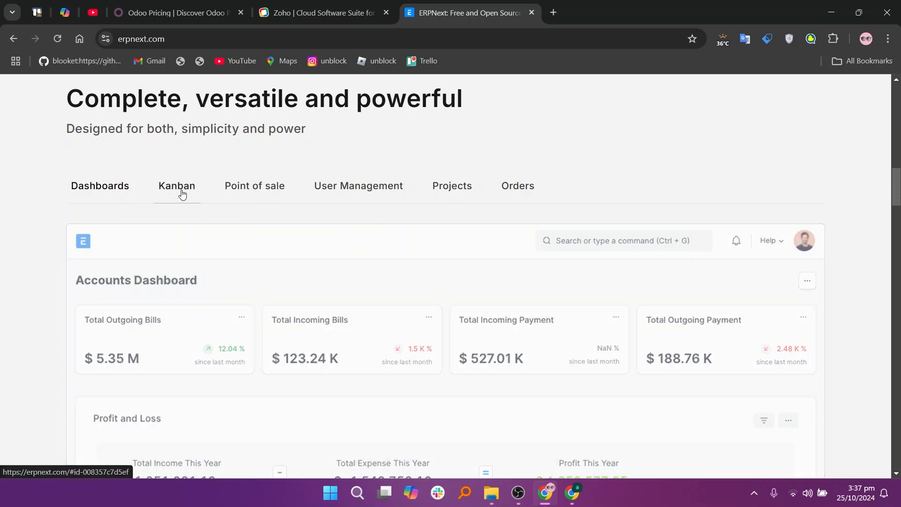
{"action": "left_click", "coordinate": [254, 186]}
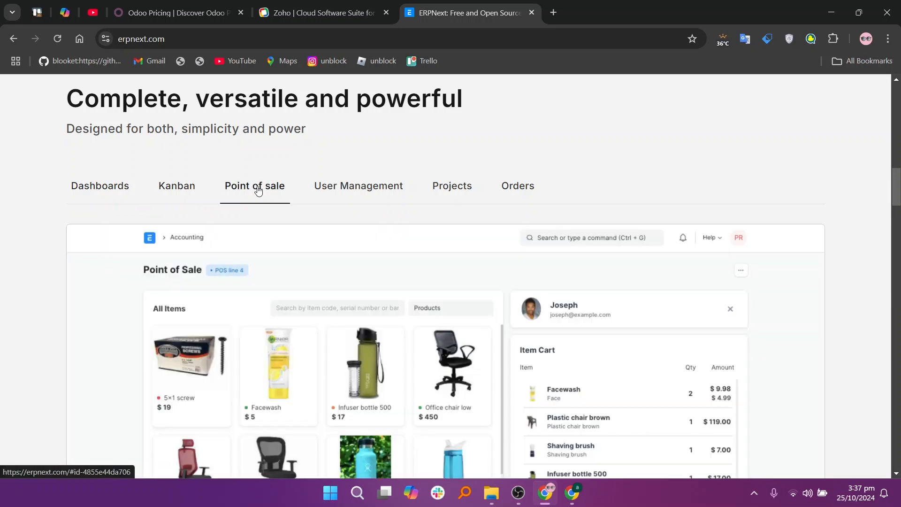
{"action": "left_click", "coordinate": [358, 186]}
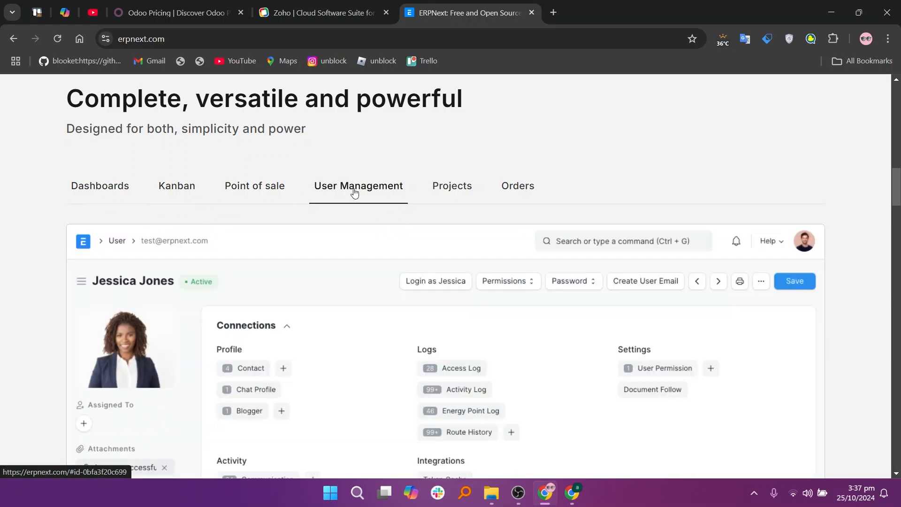
{"action": "left_click", "coordinate": [452, 186]}
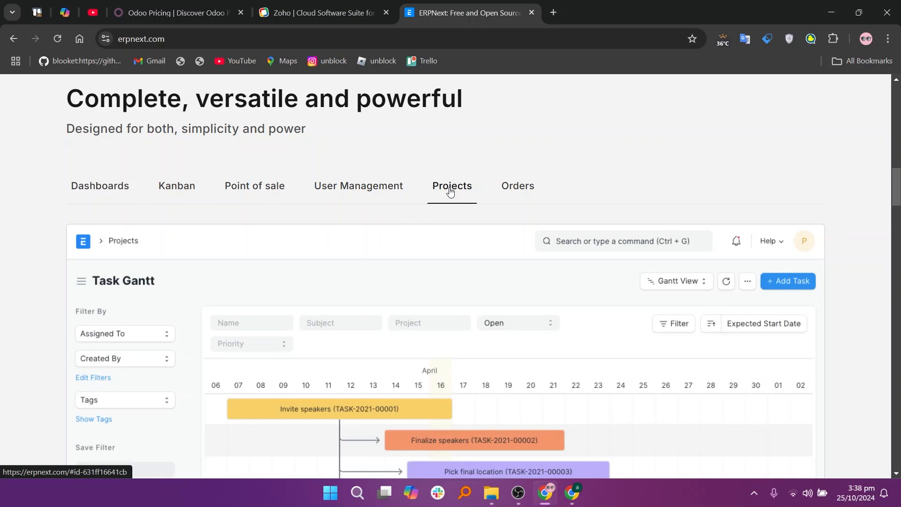
{"action": "scroll", "scroll_direction": "down", "scroll_amount": 3}
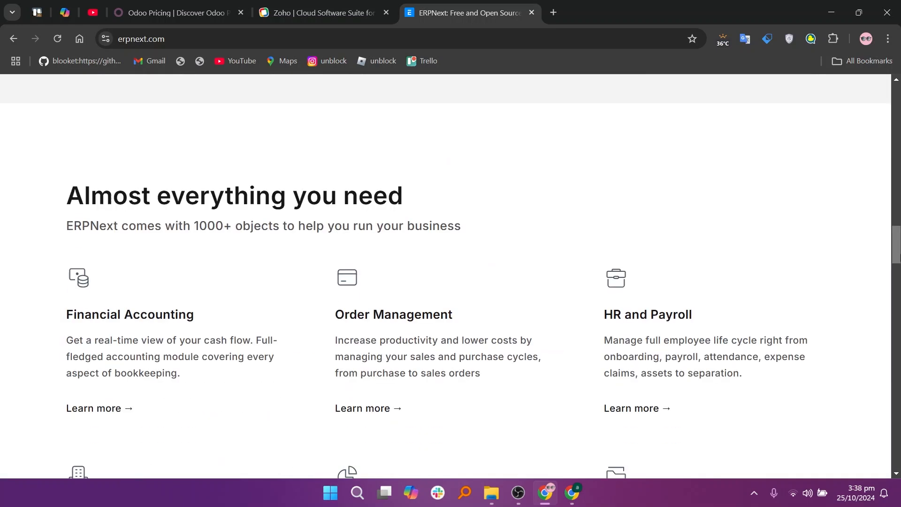
Look over the ERPNext modules list, then open the pricing page with Small Business and Enterprise plans.
{"action": "scroll", "scroll_direction": "down", "scroll_amount": 3}
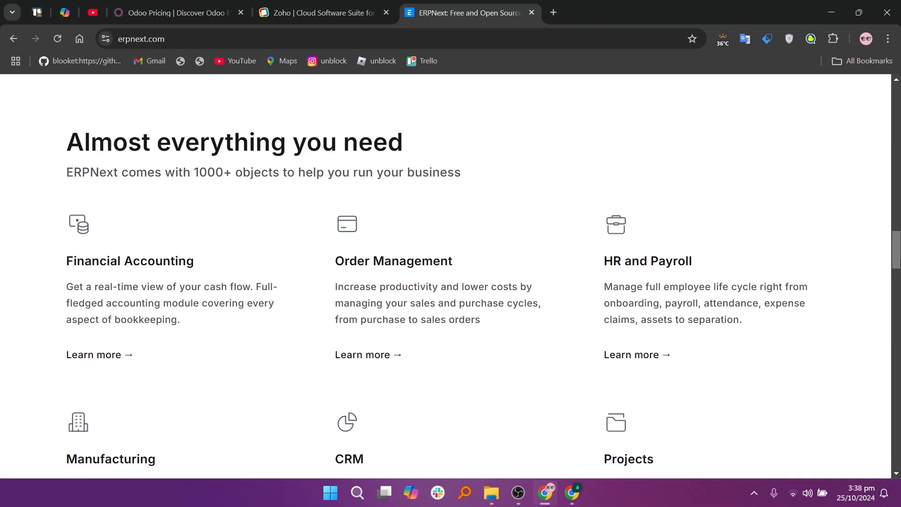
{"action": "scroll", "scroll_direction": "down", "scroll_amount": 3}
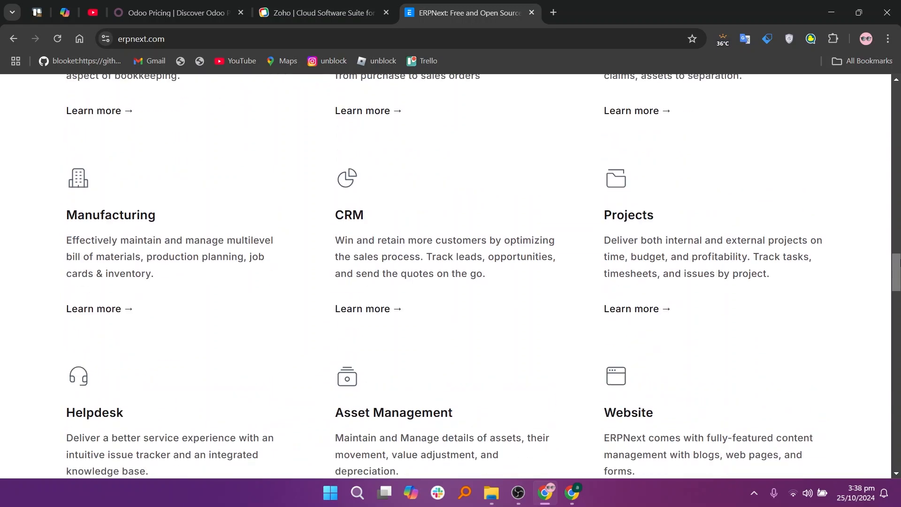
{"action": "scroll", "scroll_direction": "down", "scroll_amount": 3}
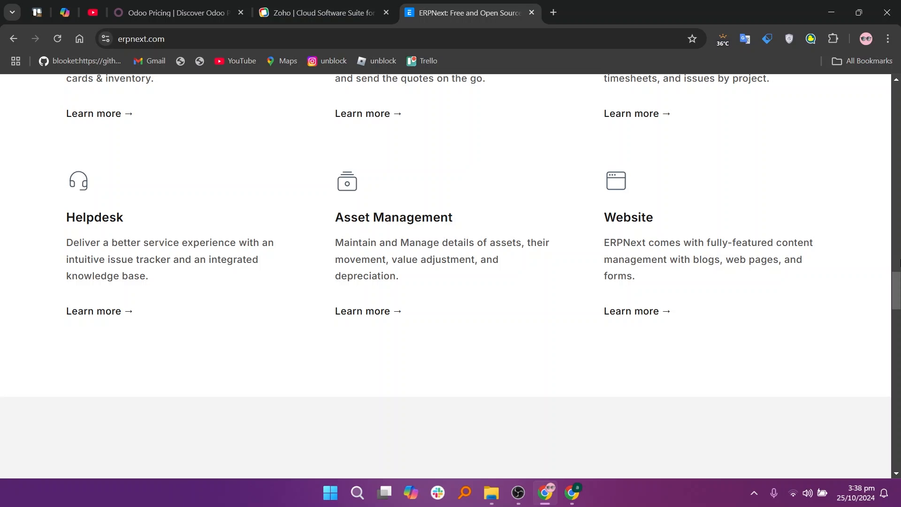
{"action": "scroll", "scroll_direction": "down", "scroll_amount": 3}
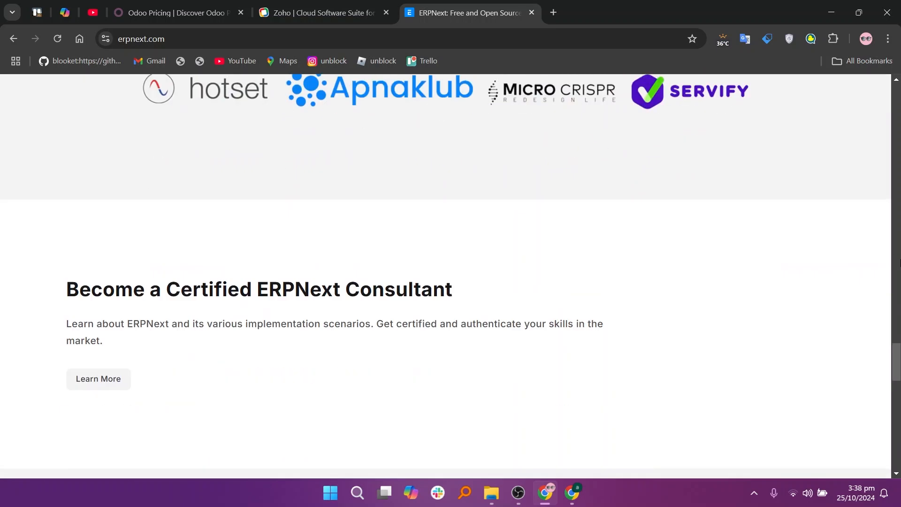
{"action": "scroll", "scroll_direction": "down", "scroll_amount": 3}
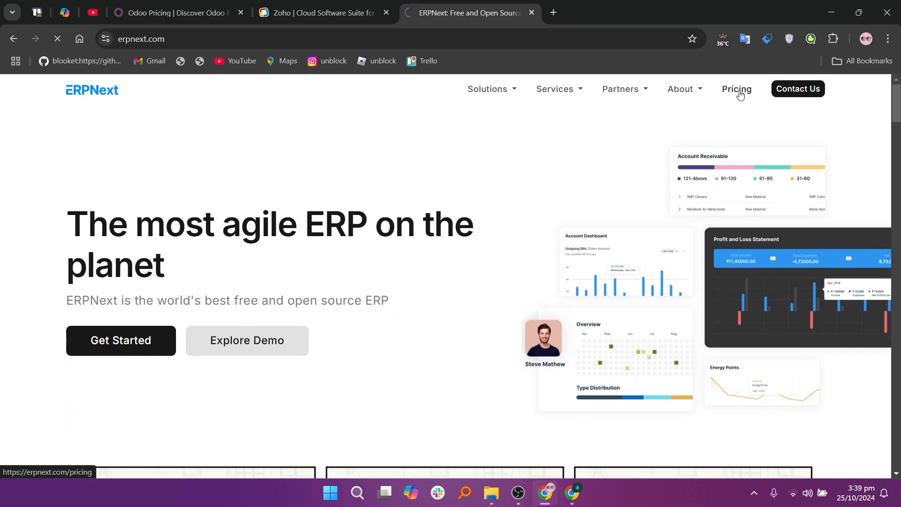
{"action": "left_click", "coordinate": [736, 88]}
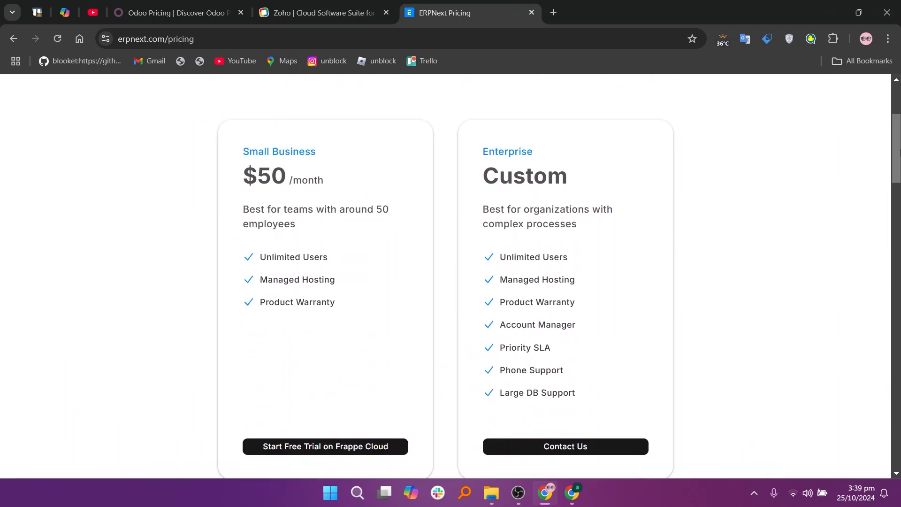